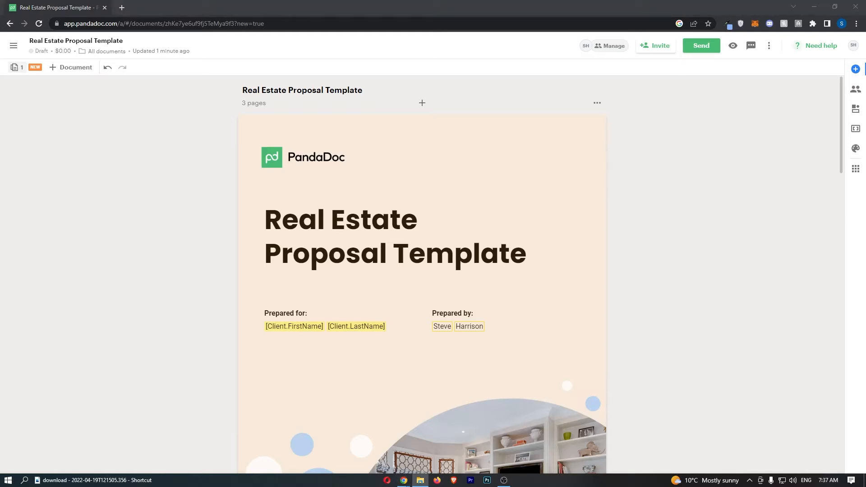
mouse_move(694, 250)
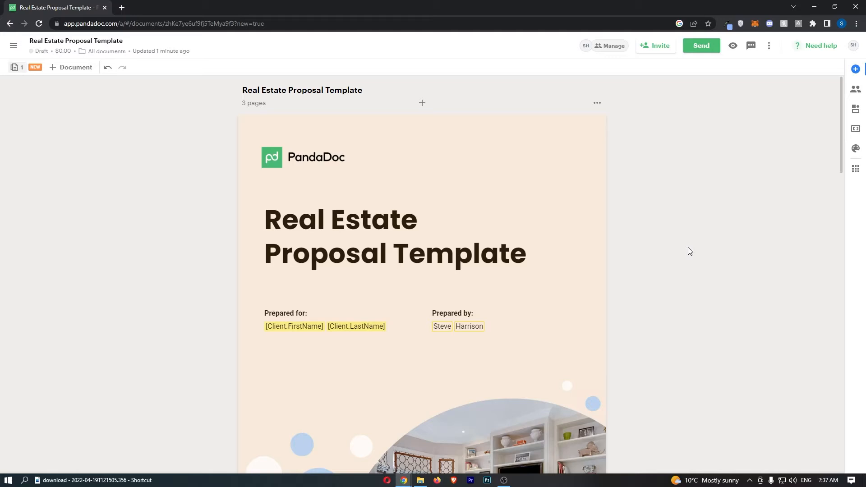
mouse_move(705, 216)
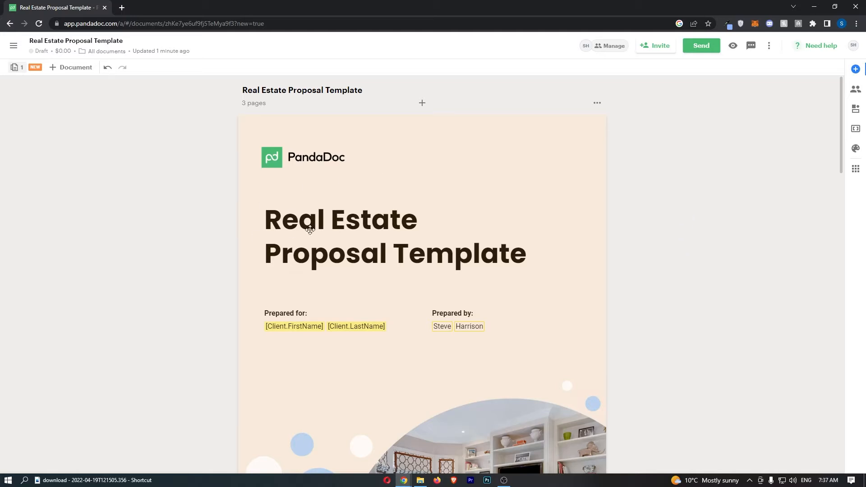
mouse_move(606, 197)
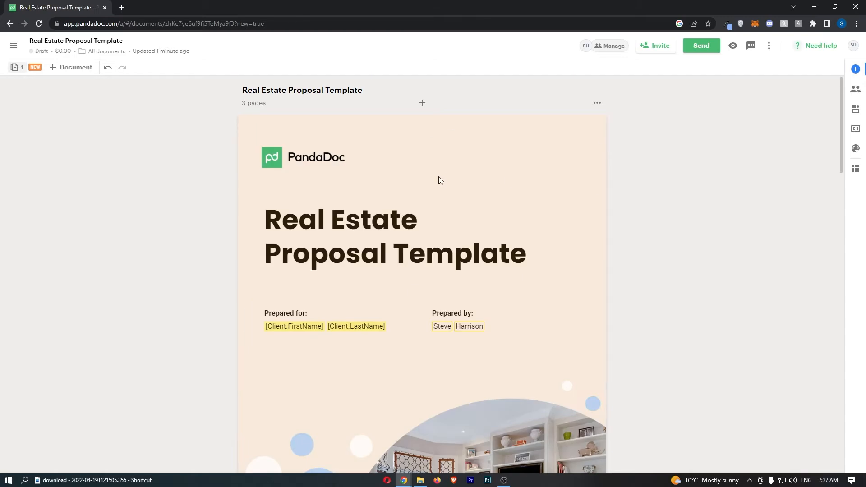
Step: Scroll through the proposal, then bring up the Downloads folder file browser
scroll(down, 3)
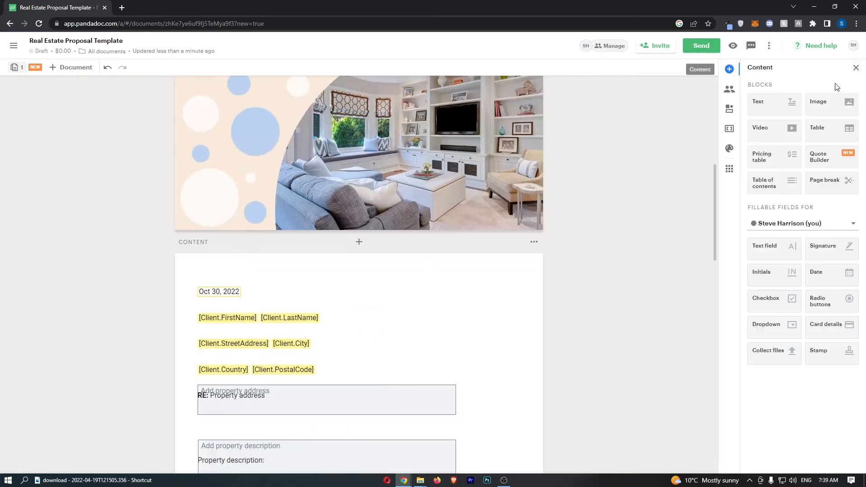
scroll(down, 3)
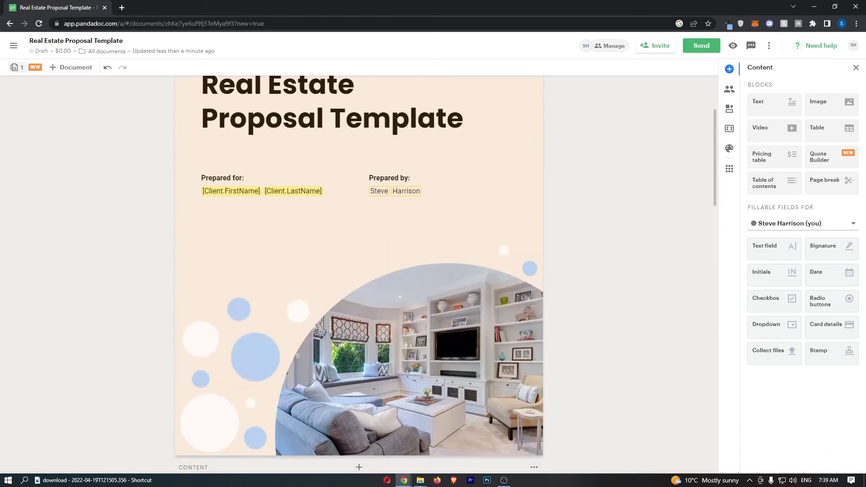
click(420, 480)
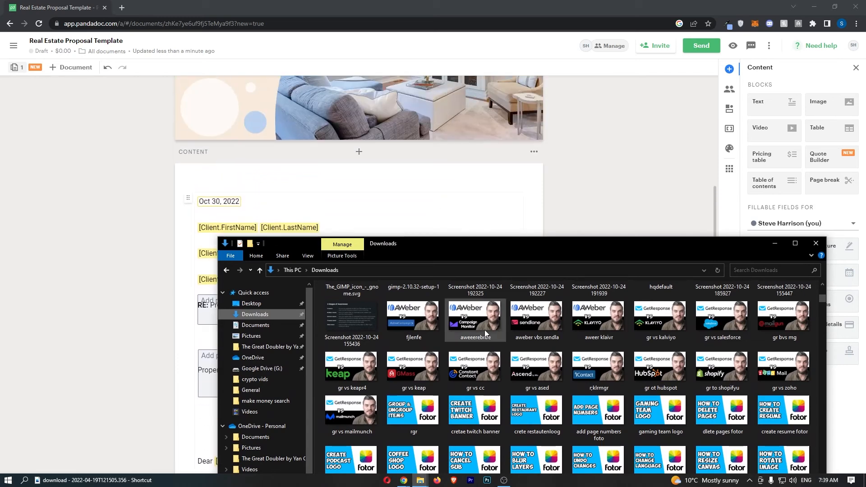
mouse_move(474, 317)
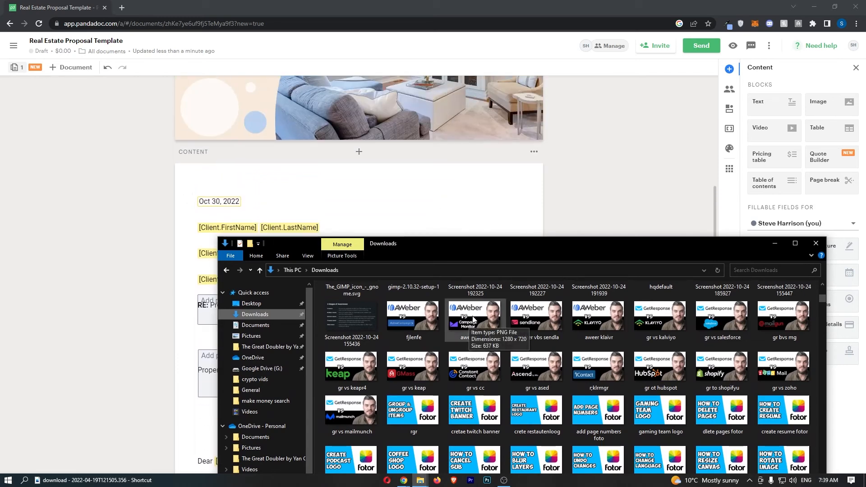
Step: Drag the aweeerebrbe PNG from Downloads onto the content page above the date line
drag(475, 315, 381, 176)
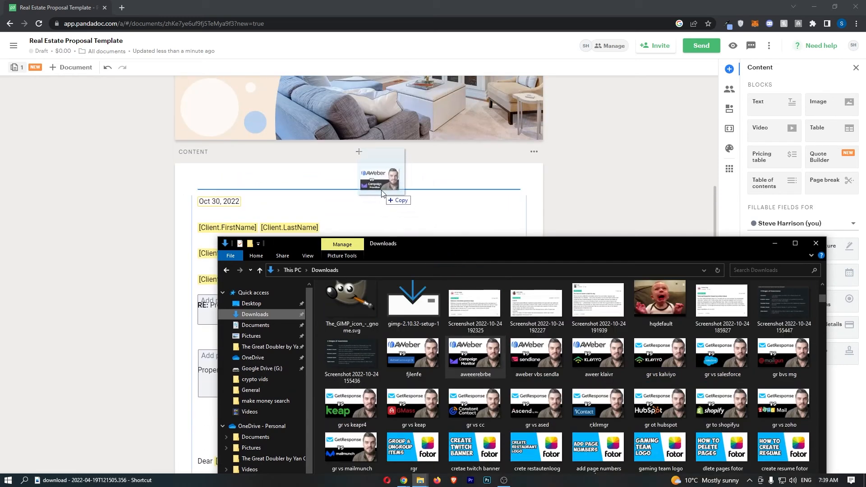